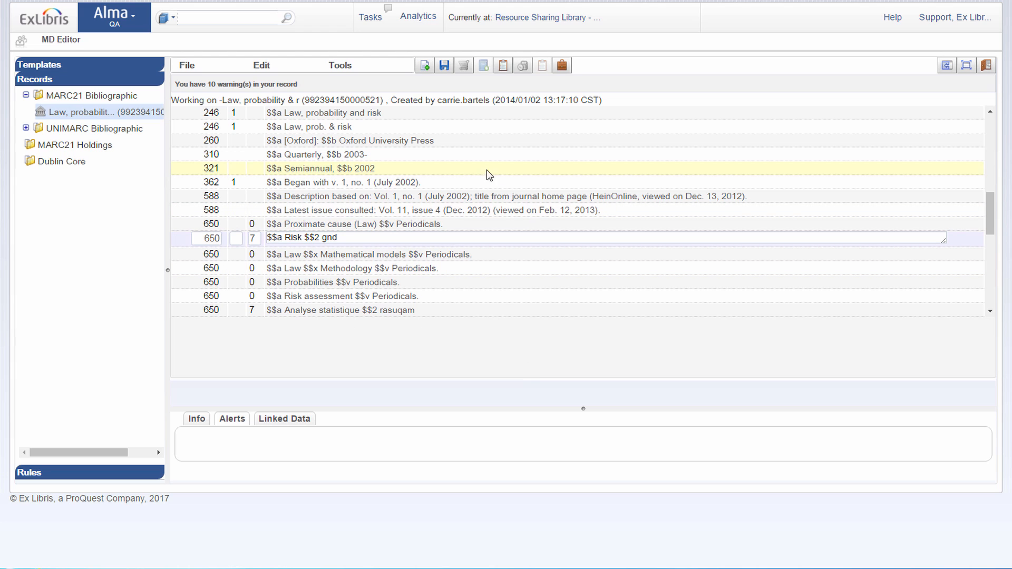
- From the Risk gnd subject field, look up GND authority headings via F3 and expand their German forms and identifiers
click(206, 238)
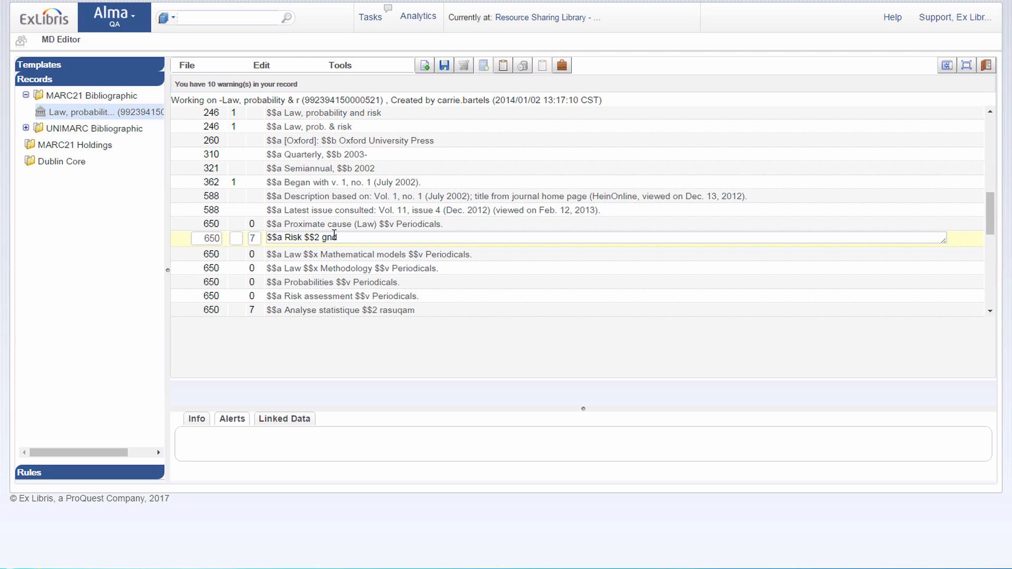
click(335, 238)
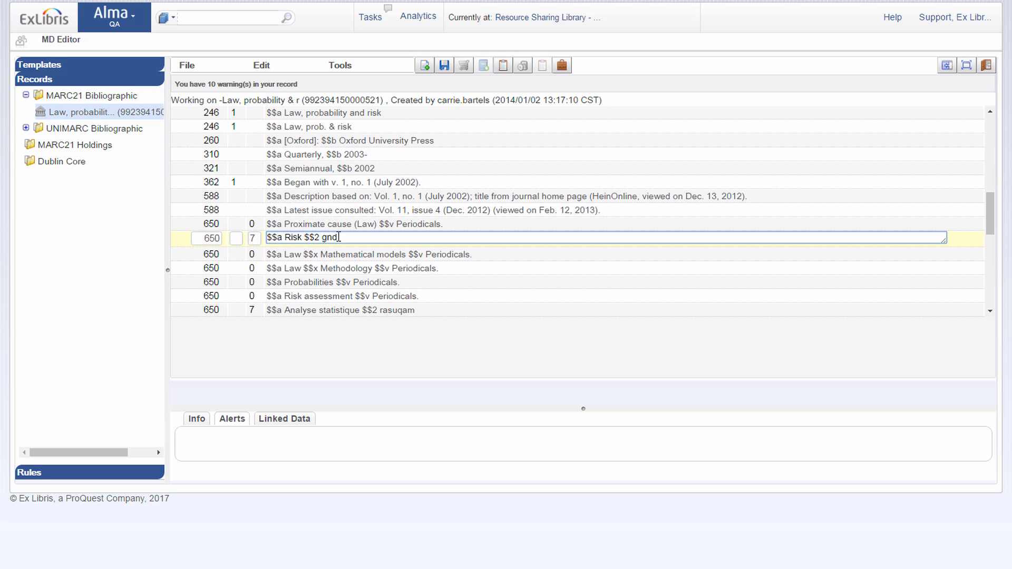
key(f3)
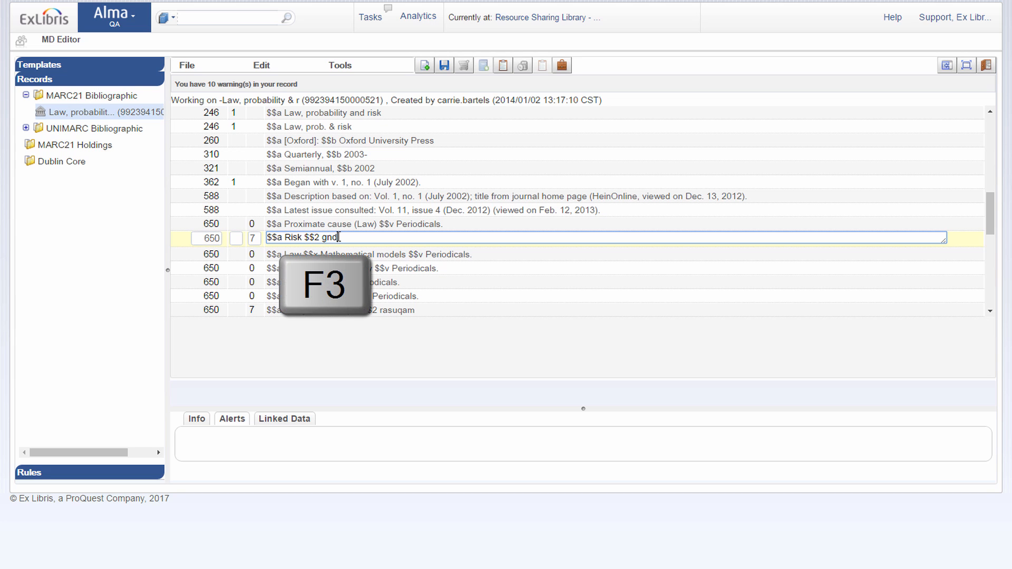
key(F3)
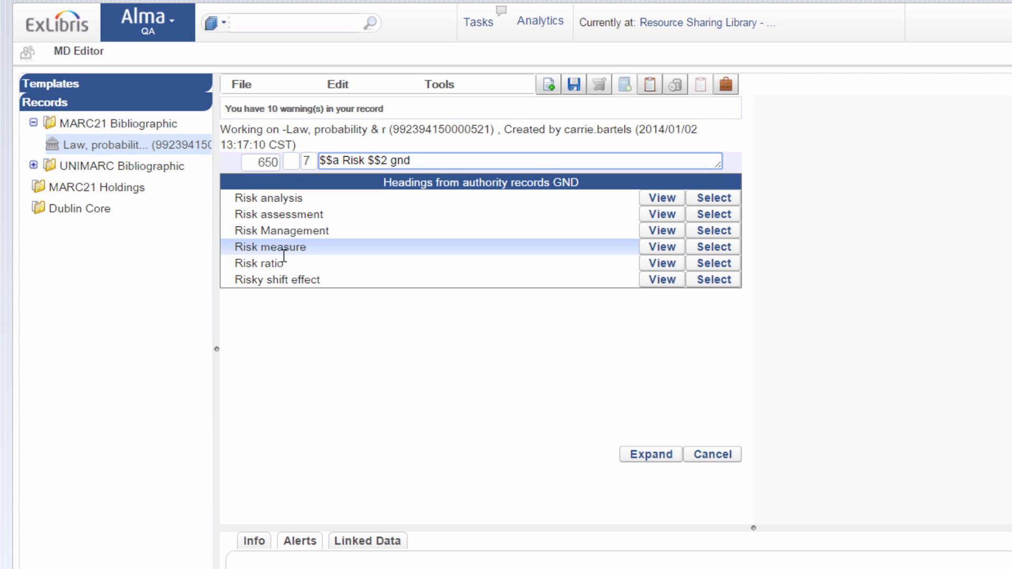
mouse_move(294, 198)
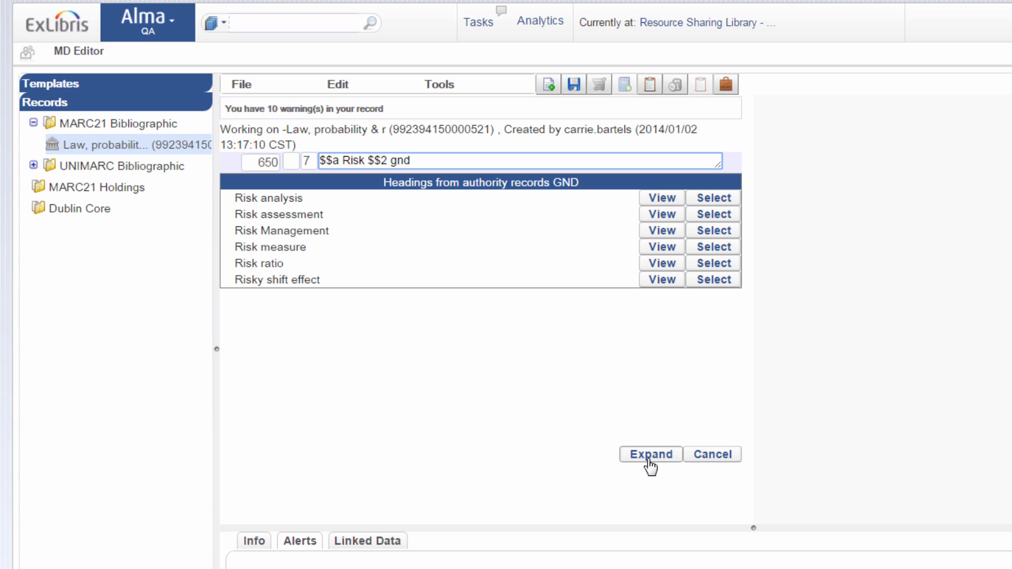
click(650, 453)
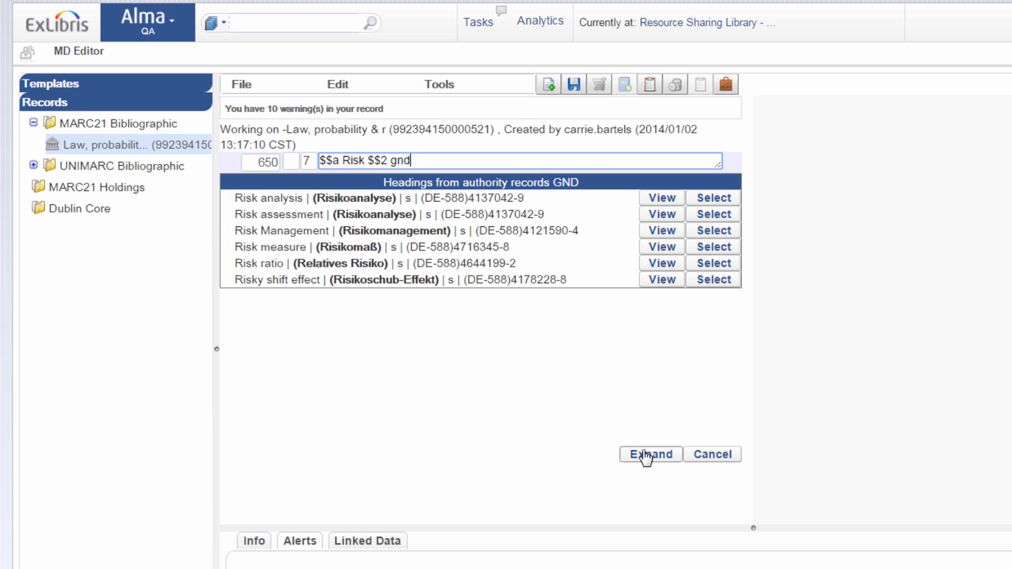
mouse_move(264, 197)
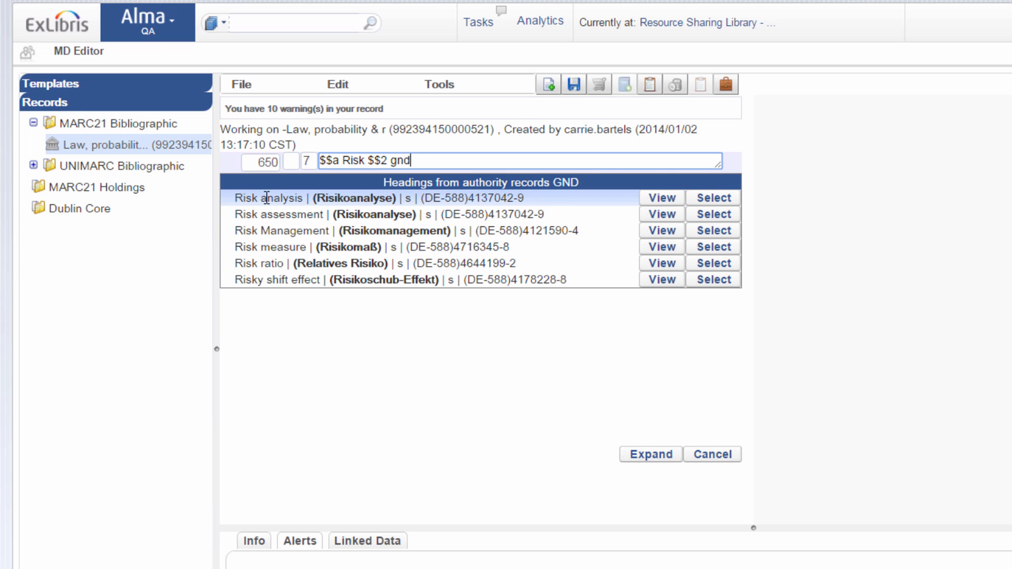
mouse_move(298, 201)
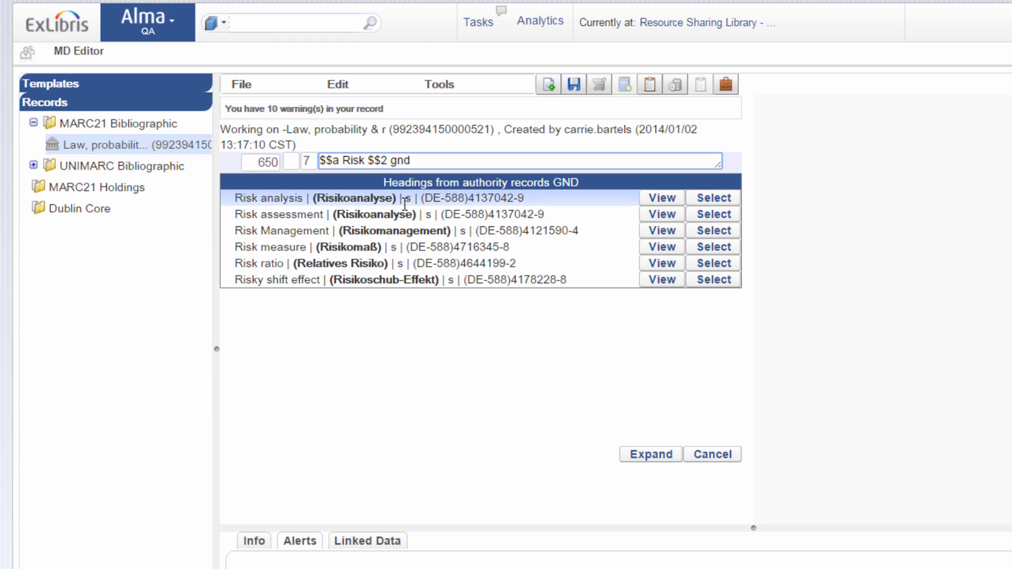
mouse_move(426, 201)
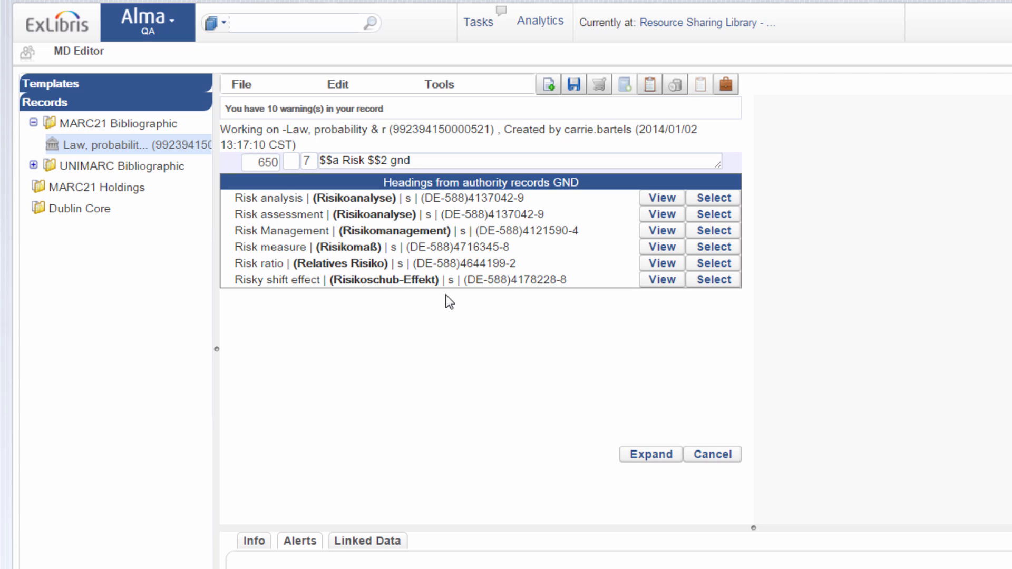
mouse_move(600, 488)
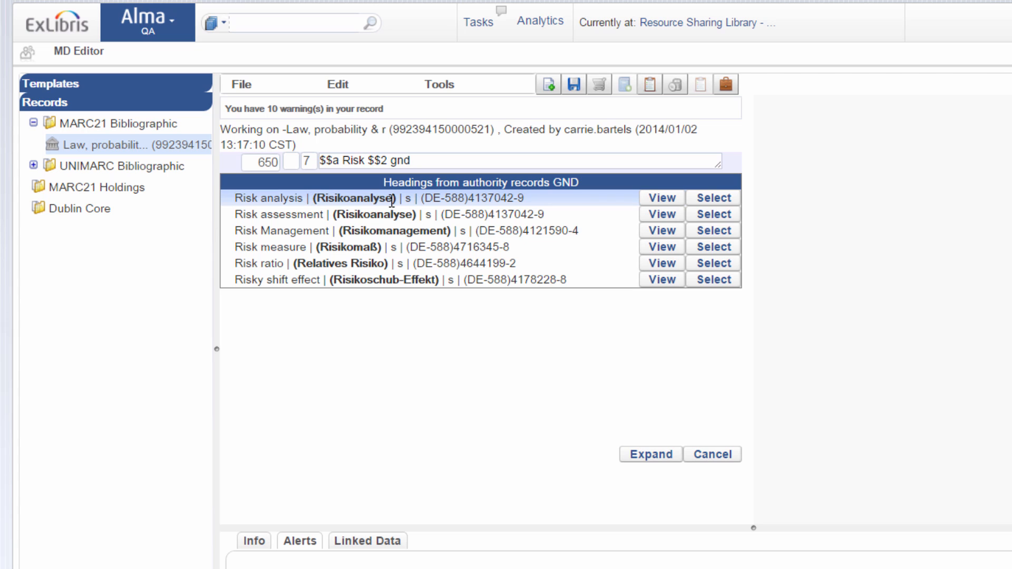
mouse_move(358, 196)
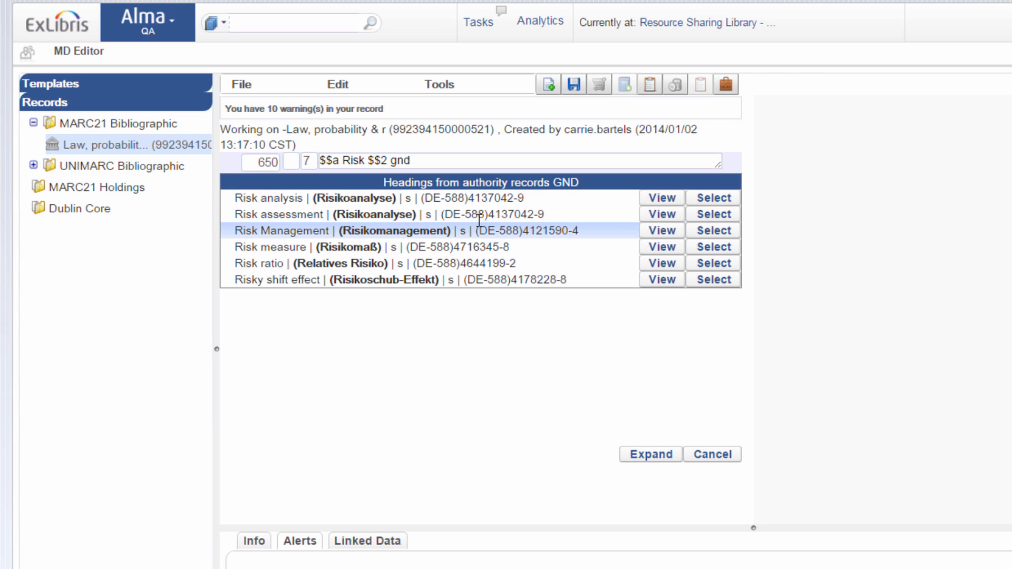
mouse_move(477, 214)
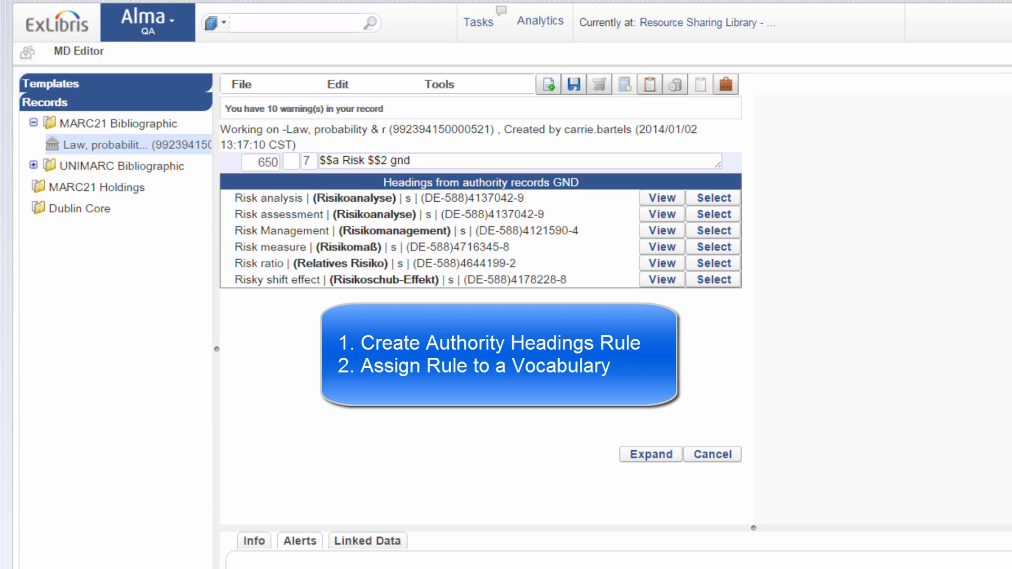
mouse_move(419, 316)
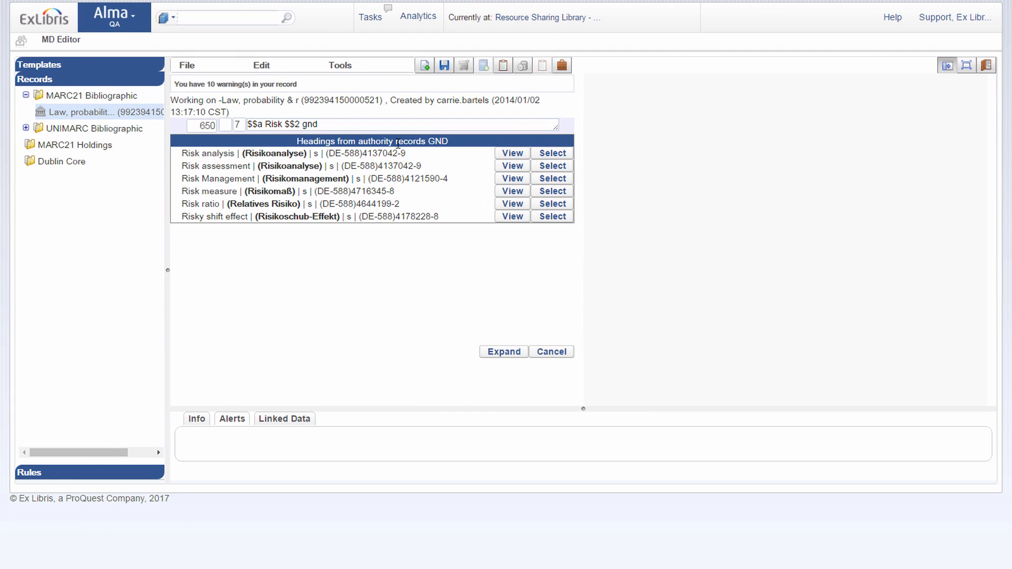
mouse_move(90, 436)
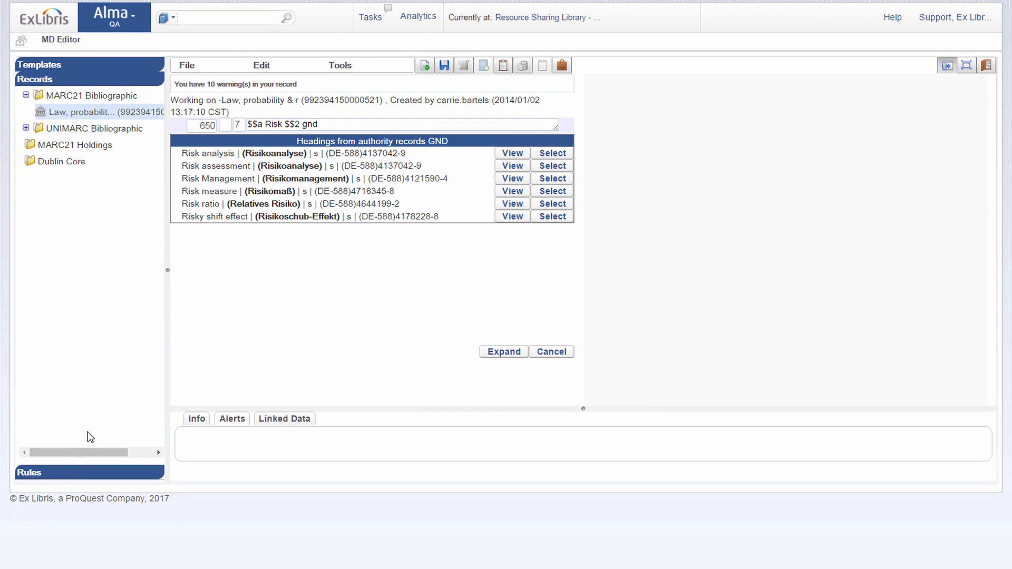
- In the Rules panel, choose 'expand heading' under Authority headings rules > Shared
click(28, 472)
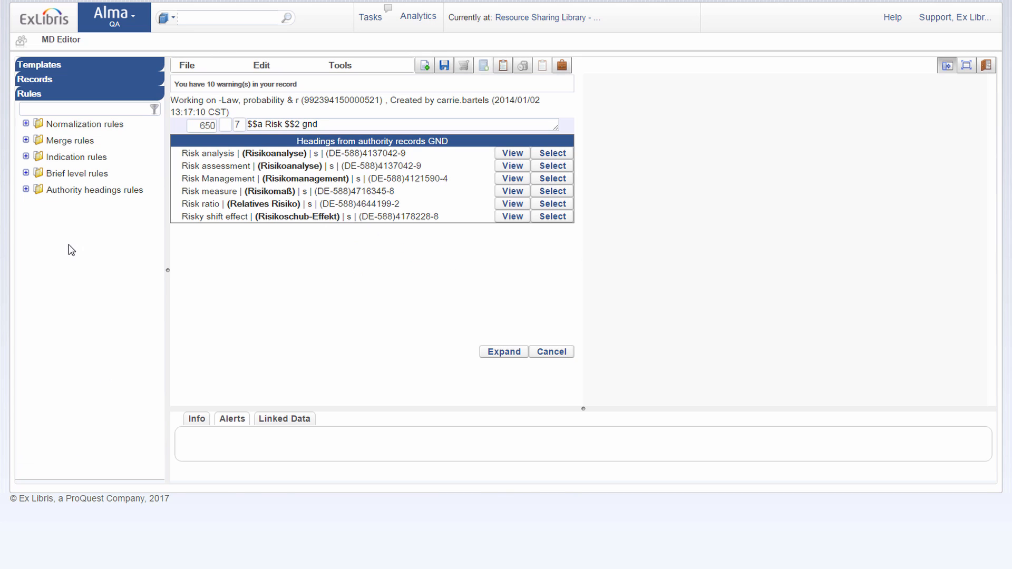
click(26, 190)
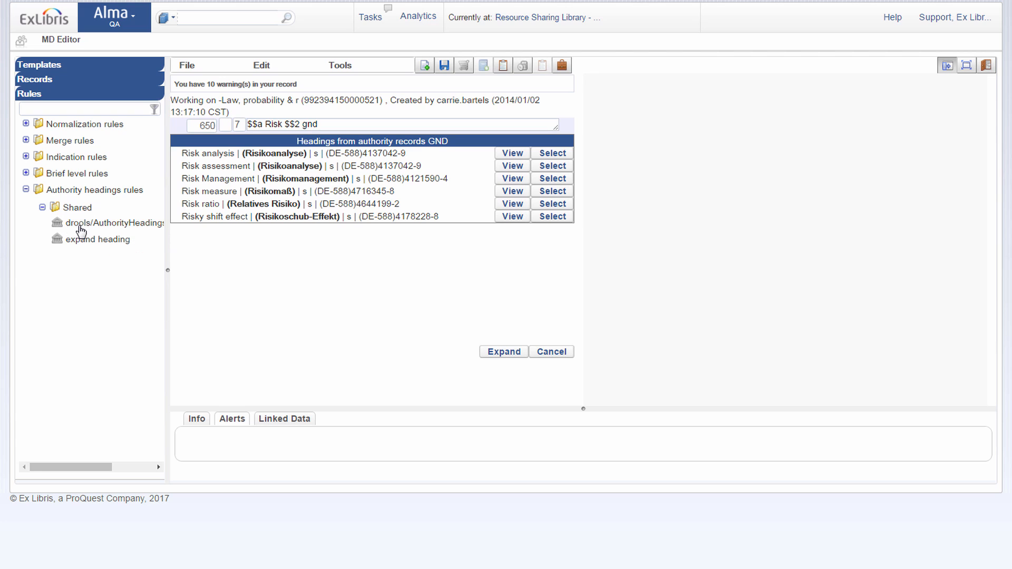
mouse_move(85, 225)
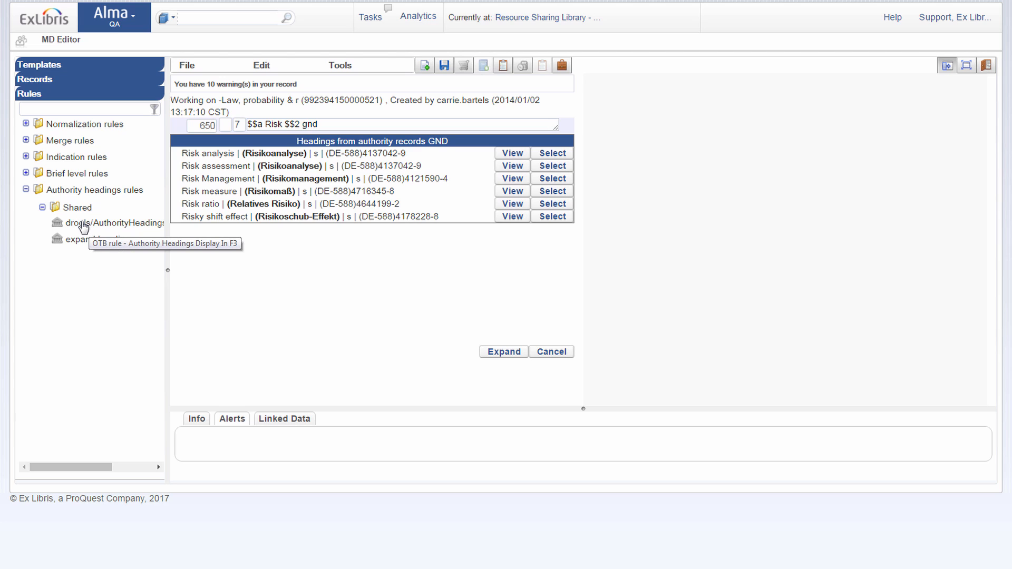
mouse_move(89, 254)
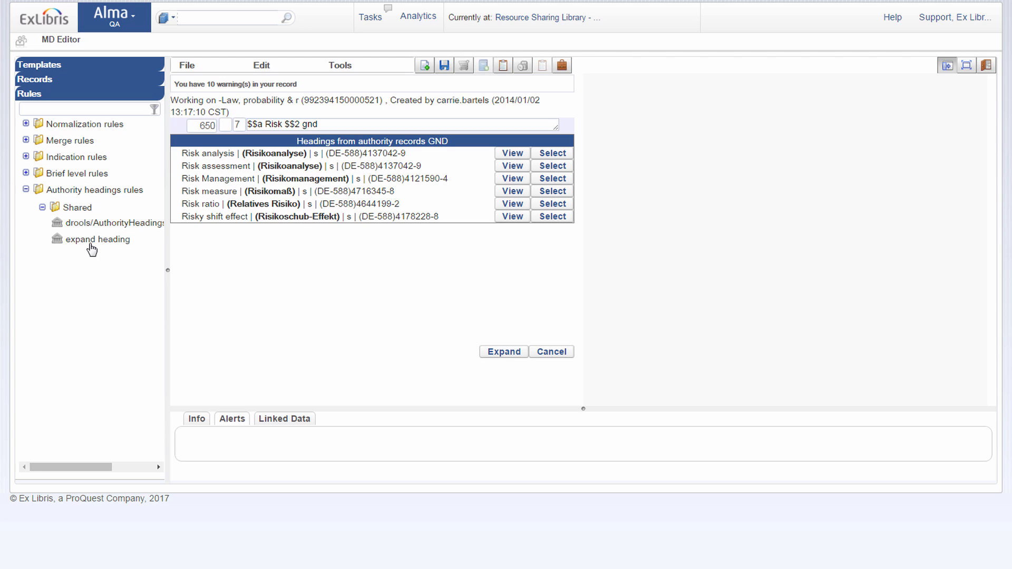
click(97, 239)
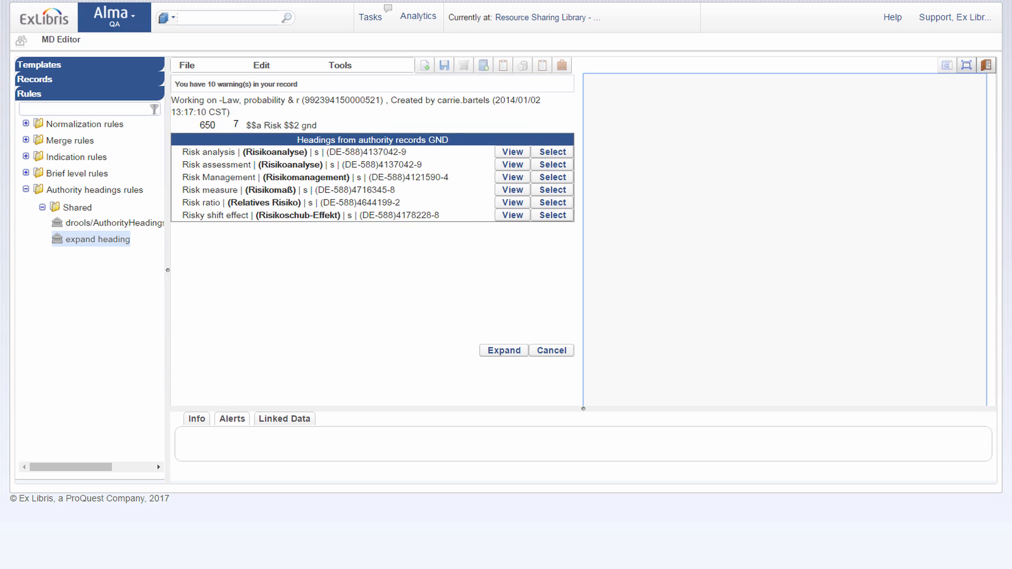
- Edit the expand heading rule to append " :) " to each heading and save it
click(98, 239)
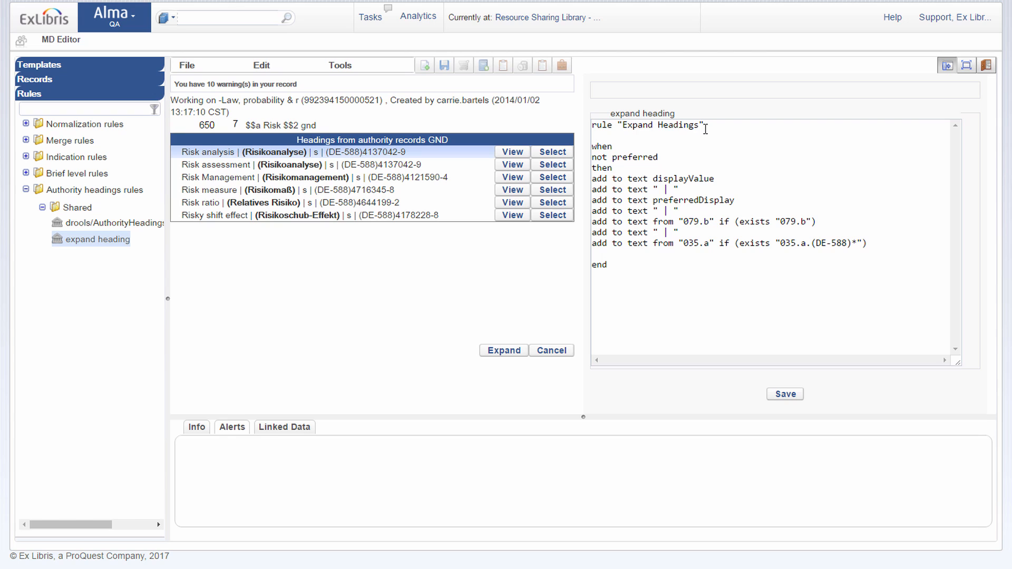
mouse_move(626, 157)
text(add to text " | )
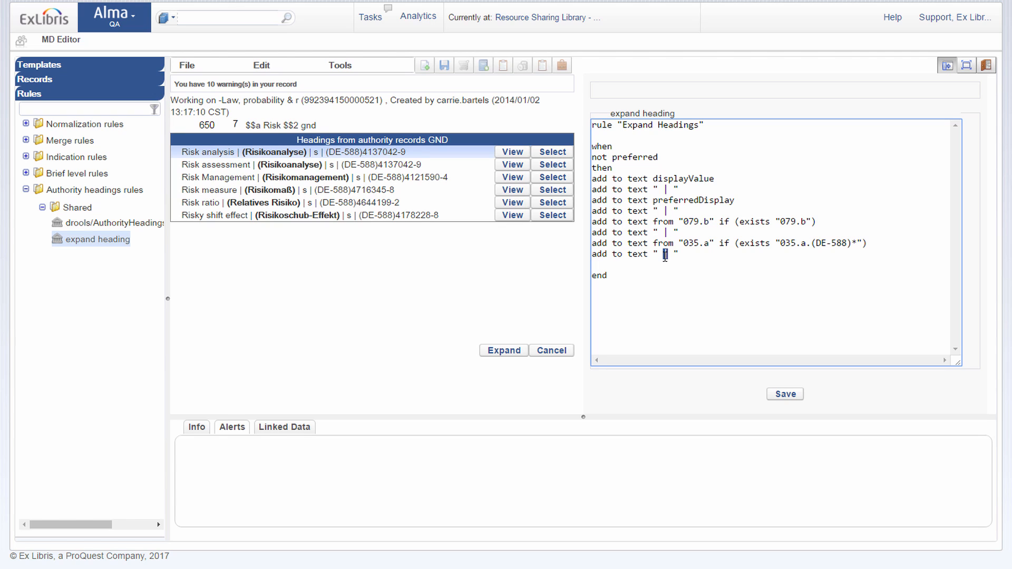
text(:))
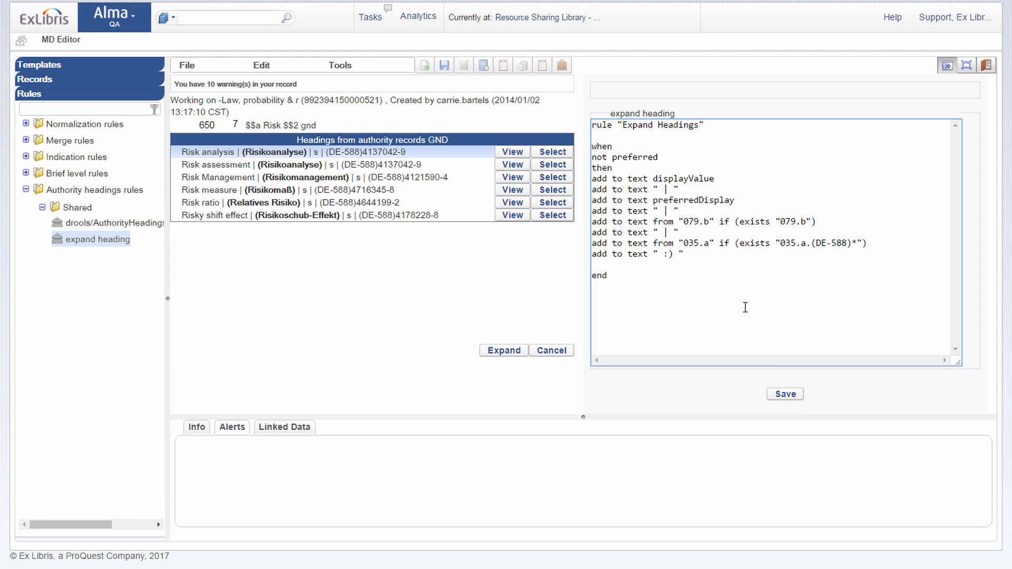
click(784, 394)
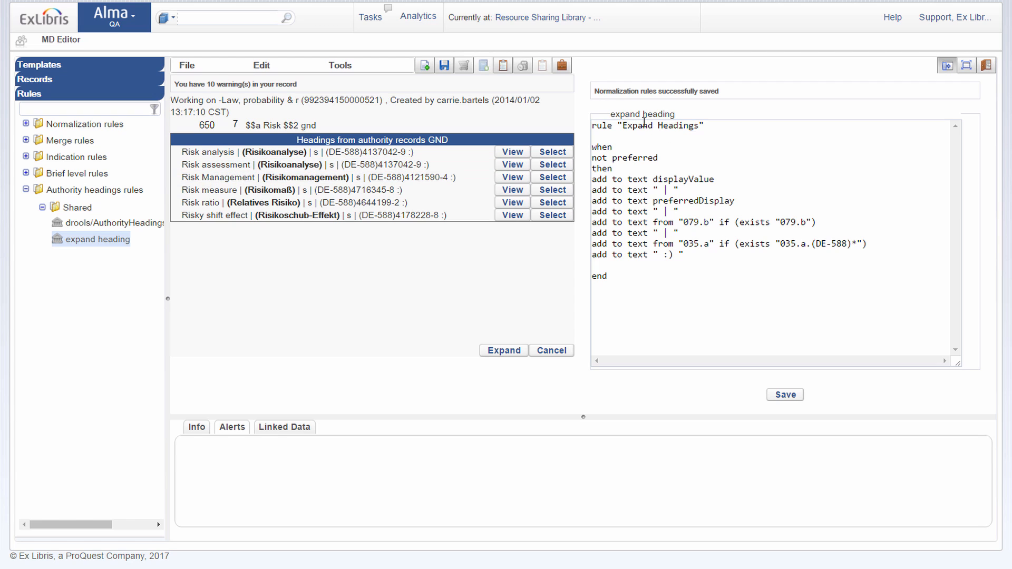
- Review the expand heading rule's context options and dismiss them
right_click(99, 239)
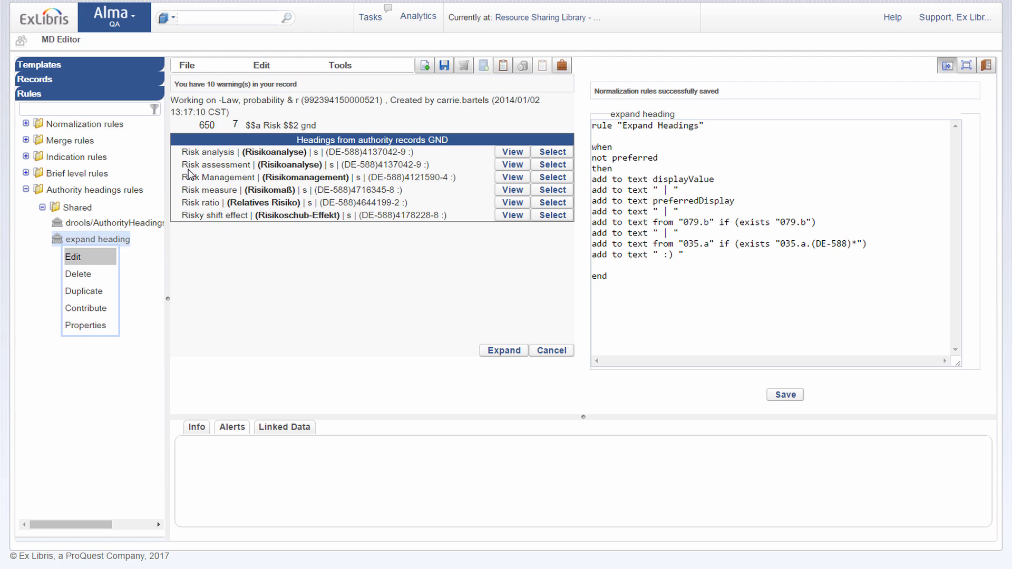
click(186, 64)
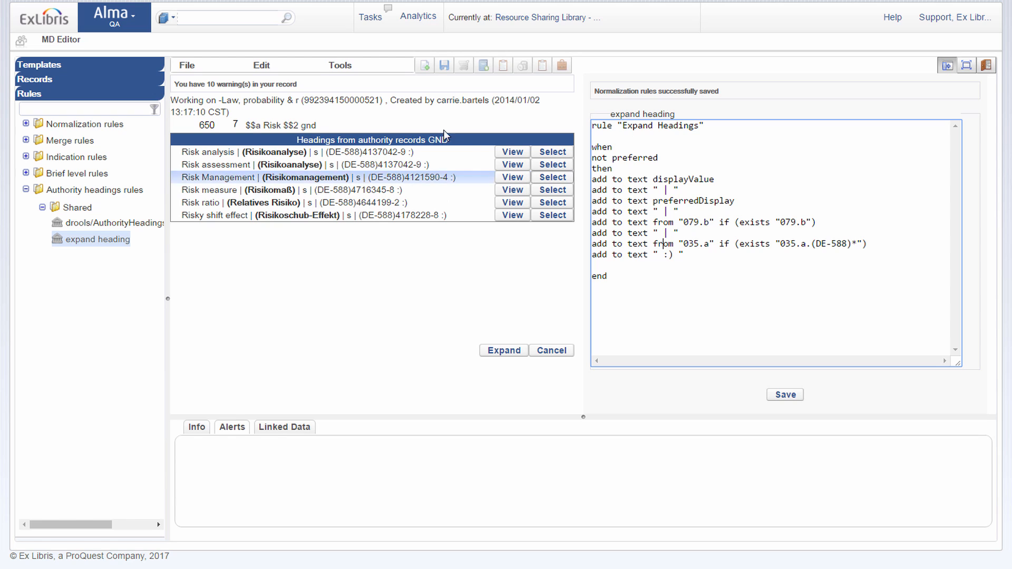
mouse_move(116, 25)
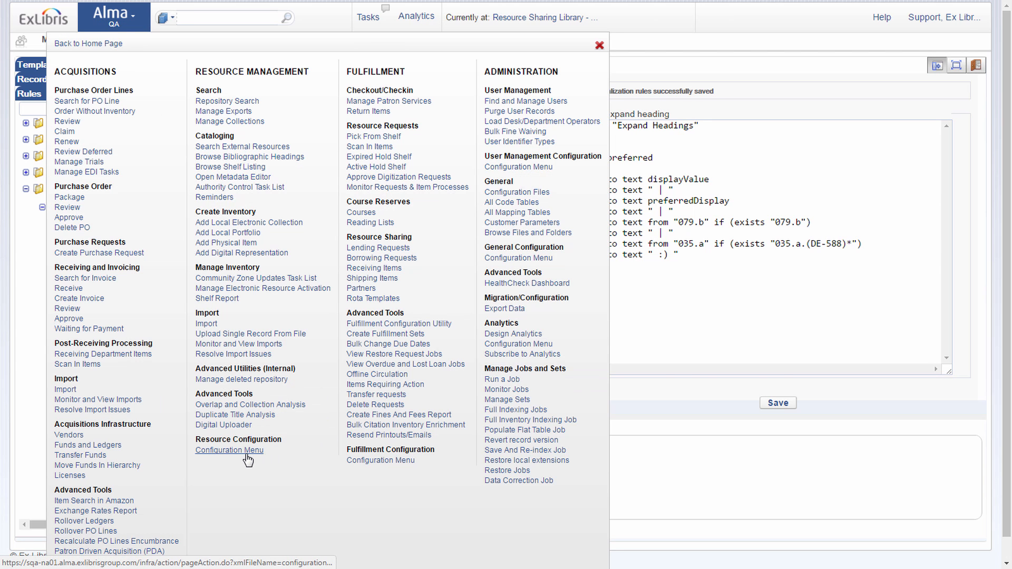
- Open Metadata Configuration from the Resource Management configuration menu, listing authority vocabularies
click(229, 450)
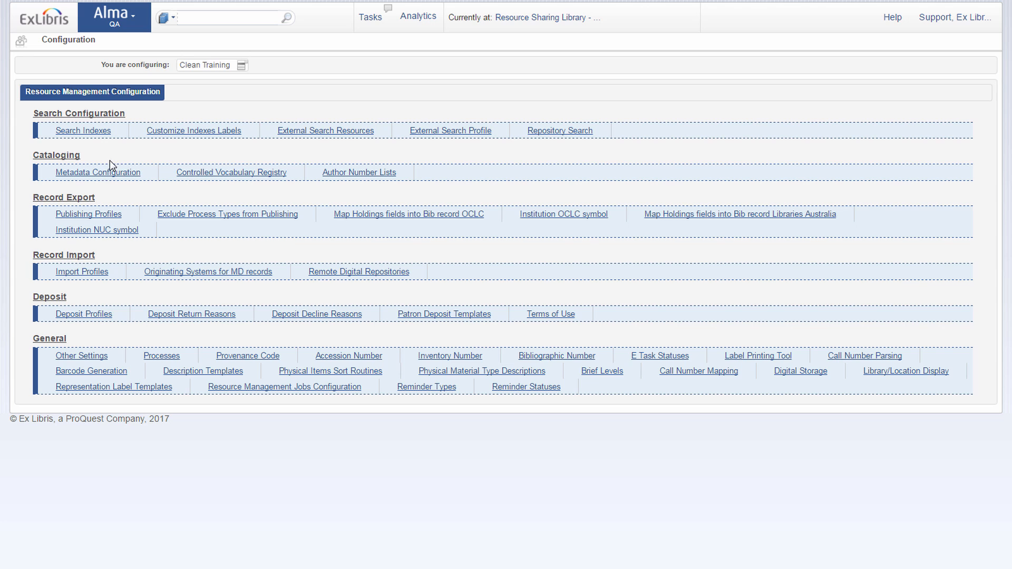
click(97, 172)
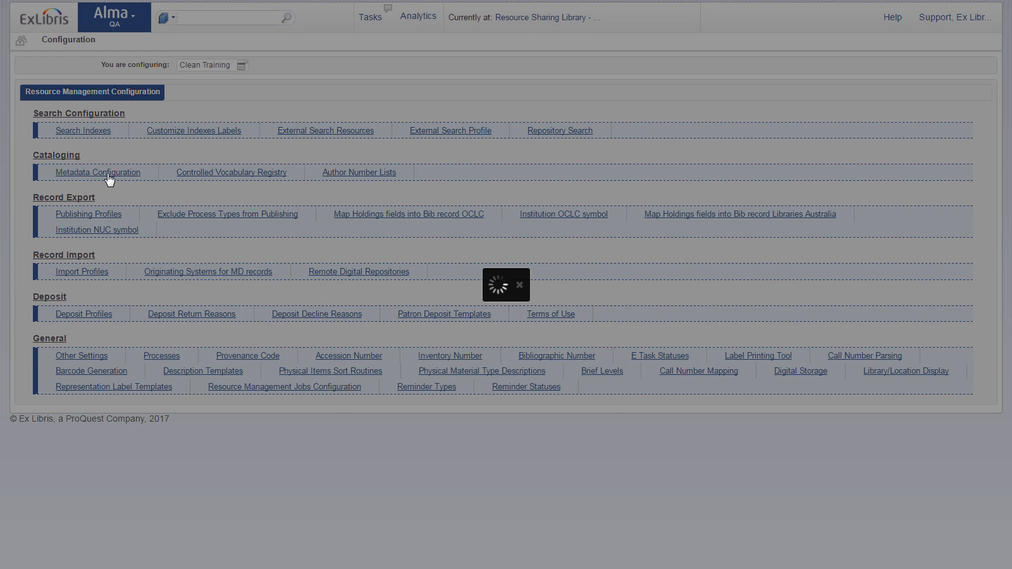
click(97, 172)
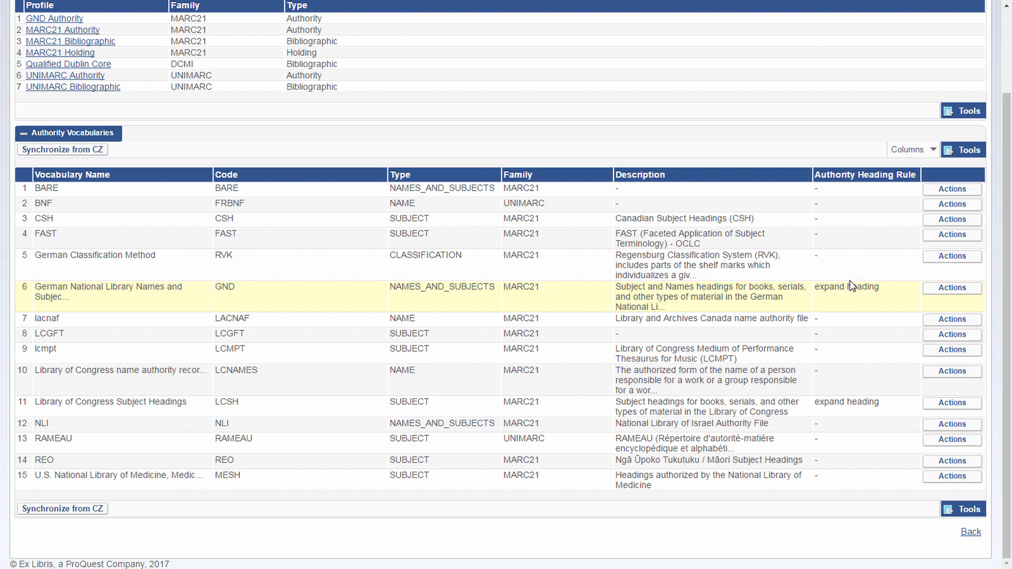
- Set GND's authority heading rule to drools/AuthorityHeadingsDisplayInF3.dslr and submit
click(950, 286)
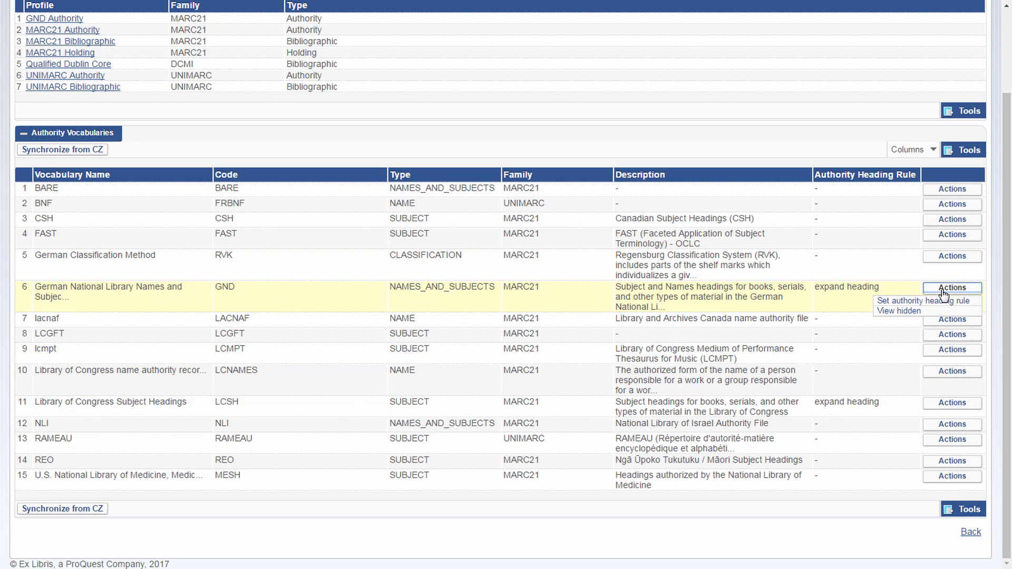
click(923, 300)
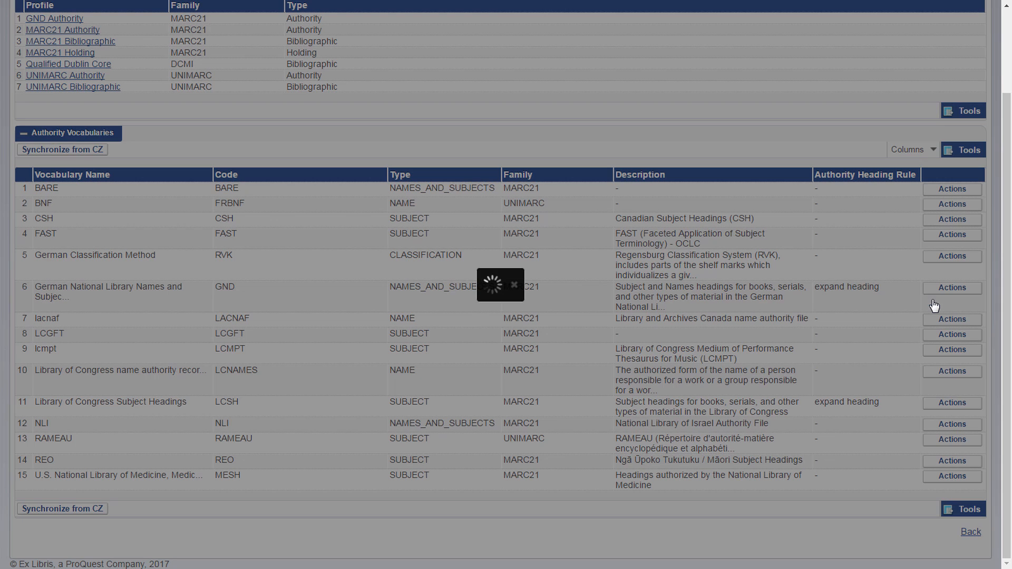
click(950, 286)
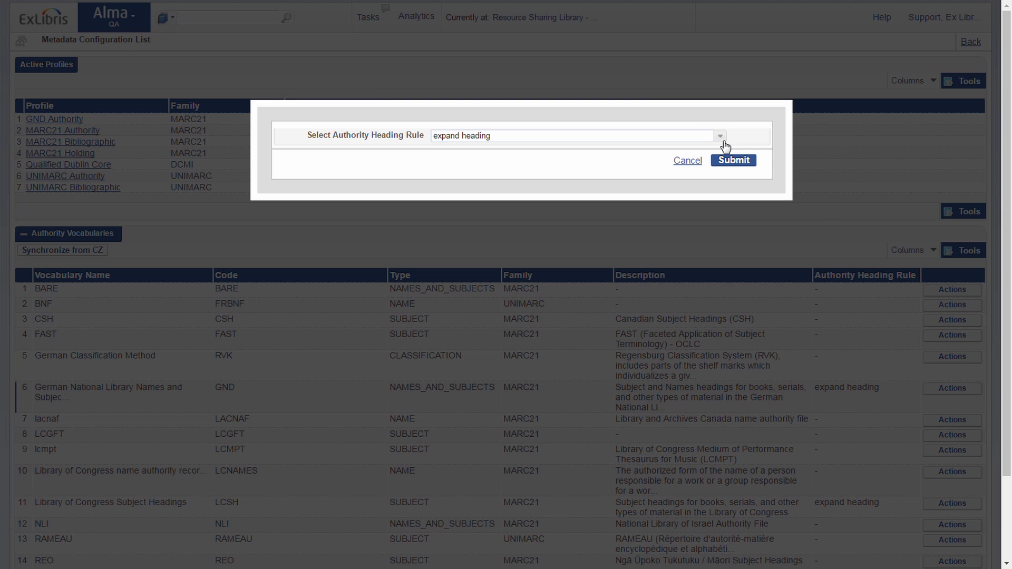
click(719, 136)
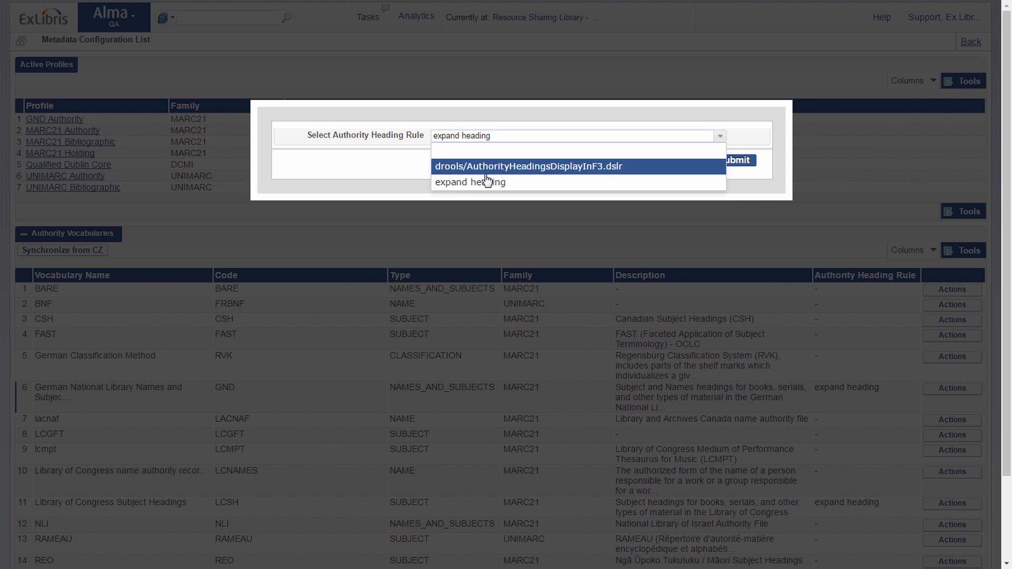
click(529, 165)
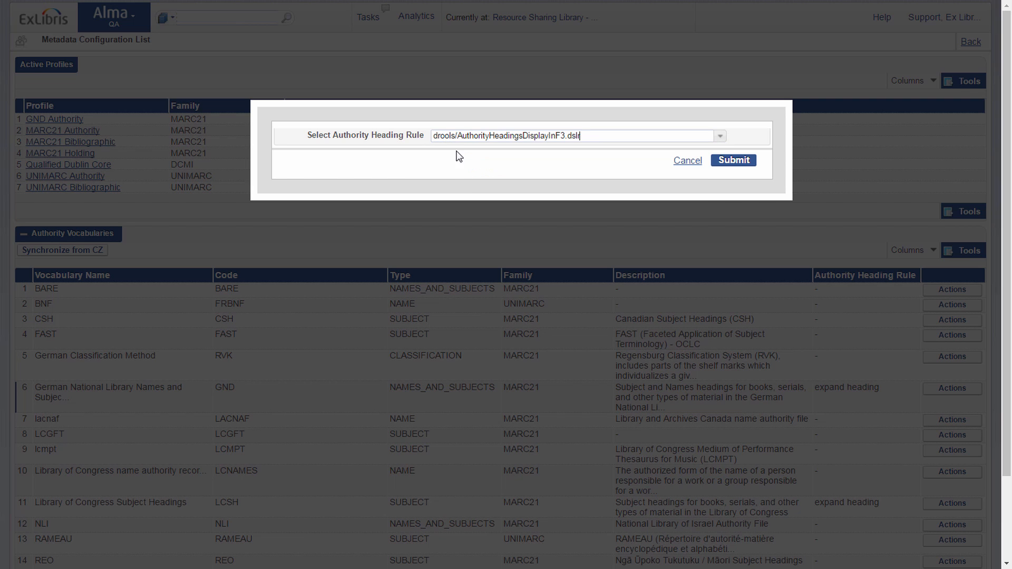
click(732, 160)
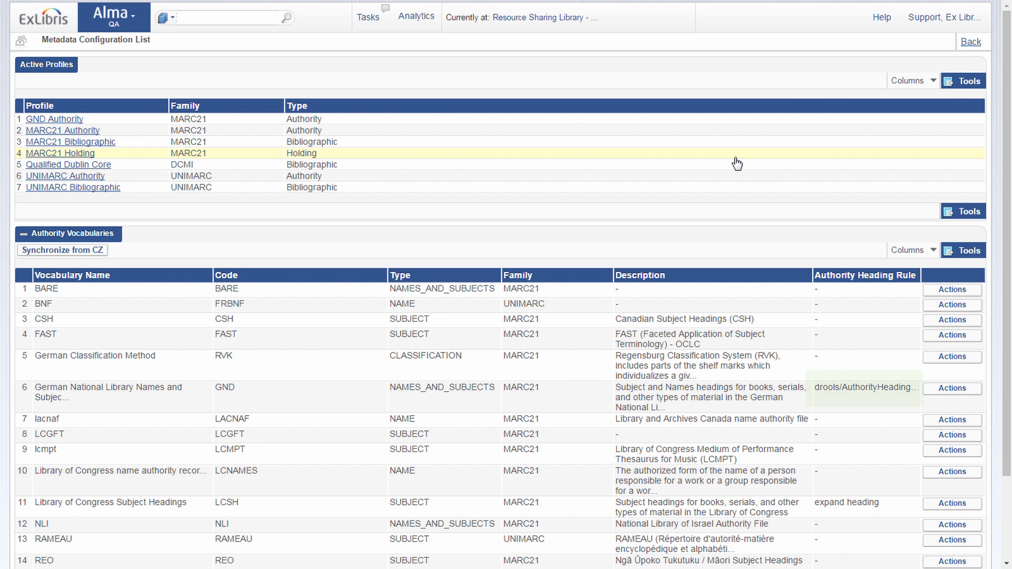